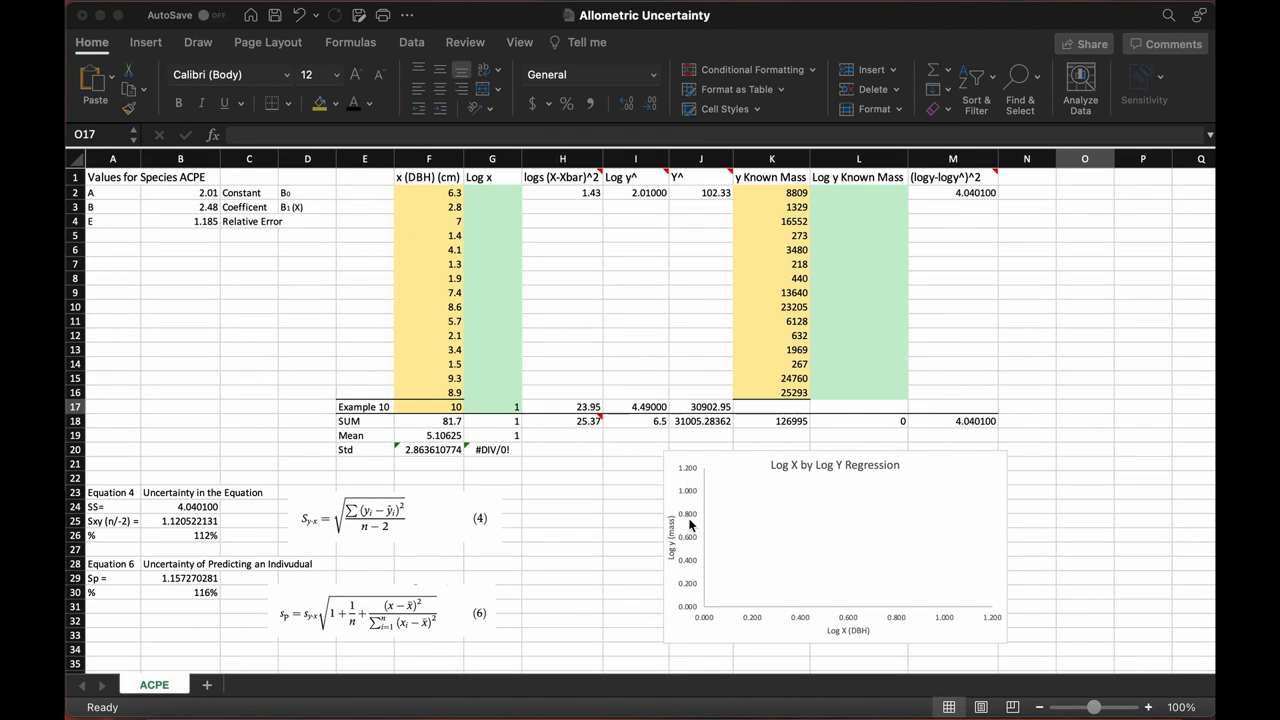
{"action": "mouse_move", "coordinate": [460, 497]}
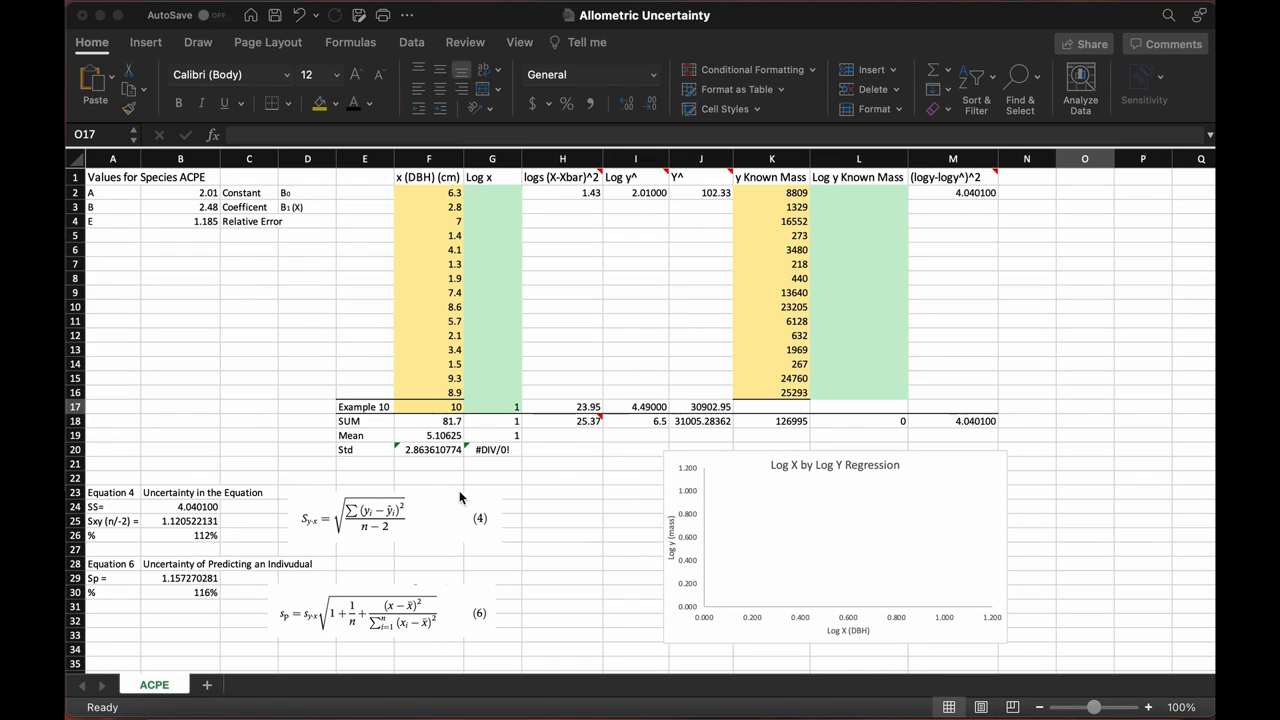
{"action": "mouse_move", "coordinate": [442, 610]}
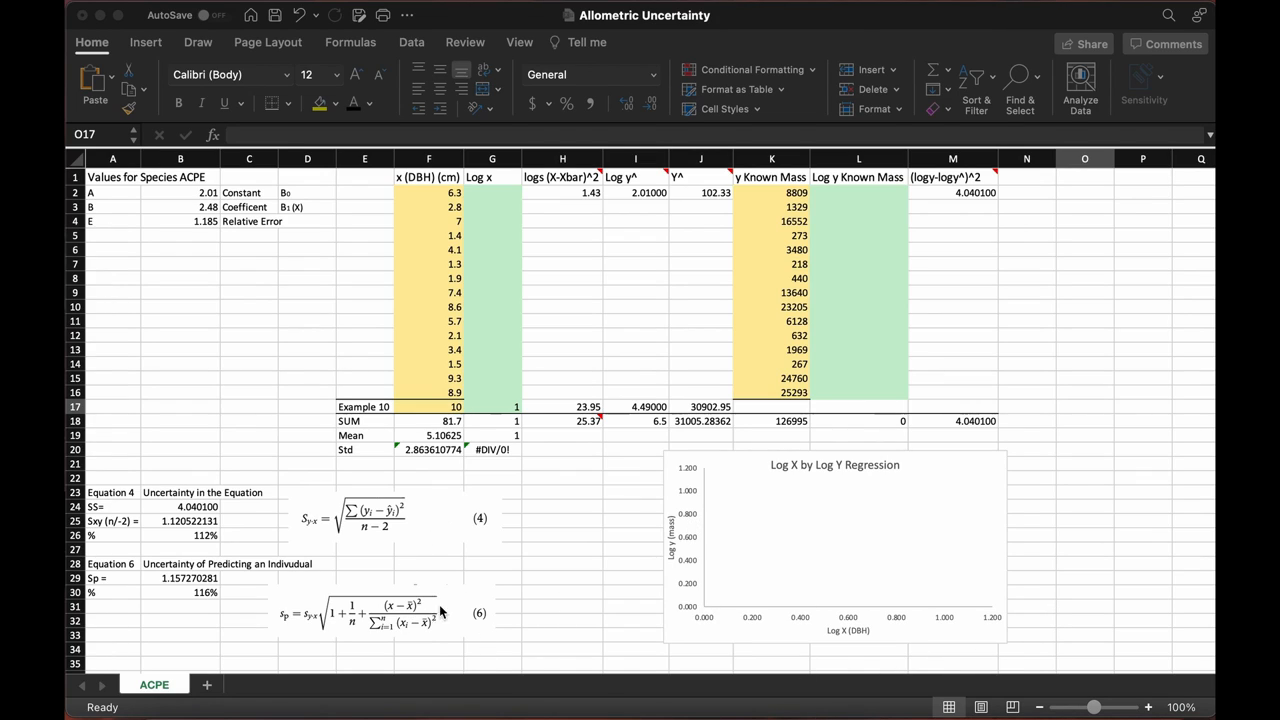
{"action": "mouse_move", "coordinate": [490, 196]}
{"action": "type", "text": "=LOG10("}
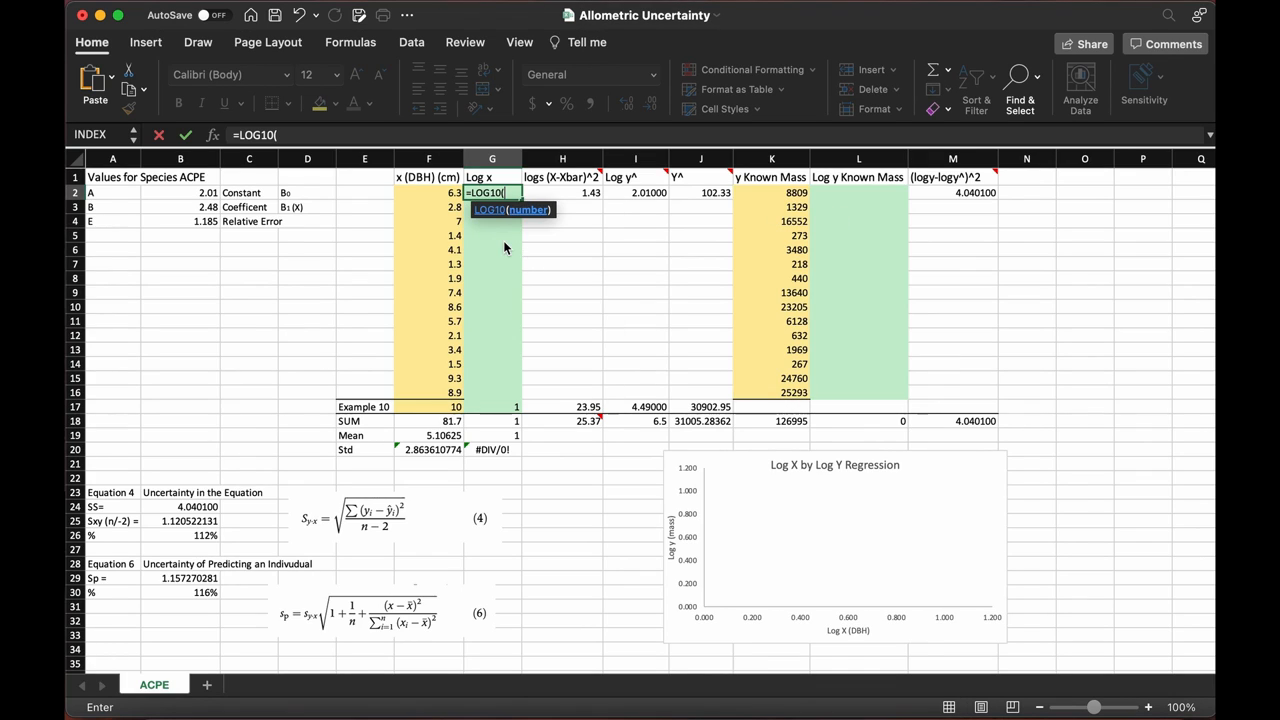
Step: Enter =LOG10(F2) in G2 and fill it down through G16
{"action": "left_click", "coordinate": [428, 192]}
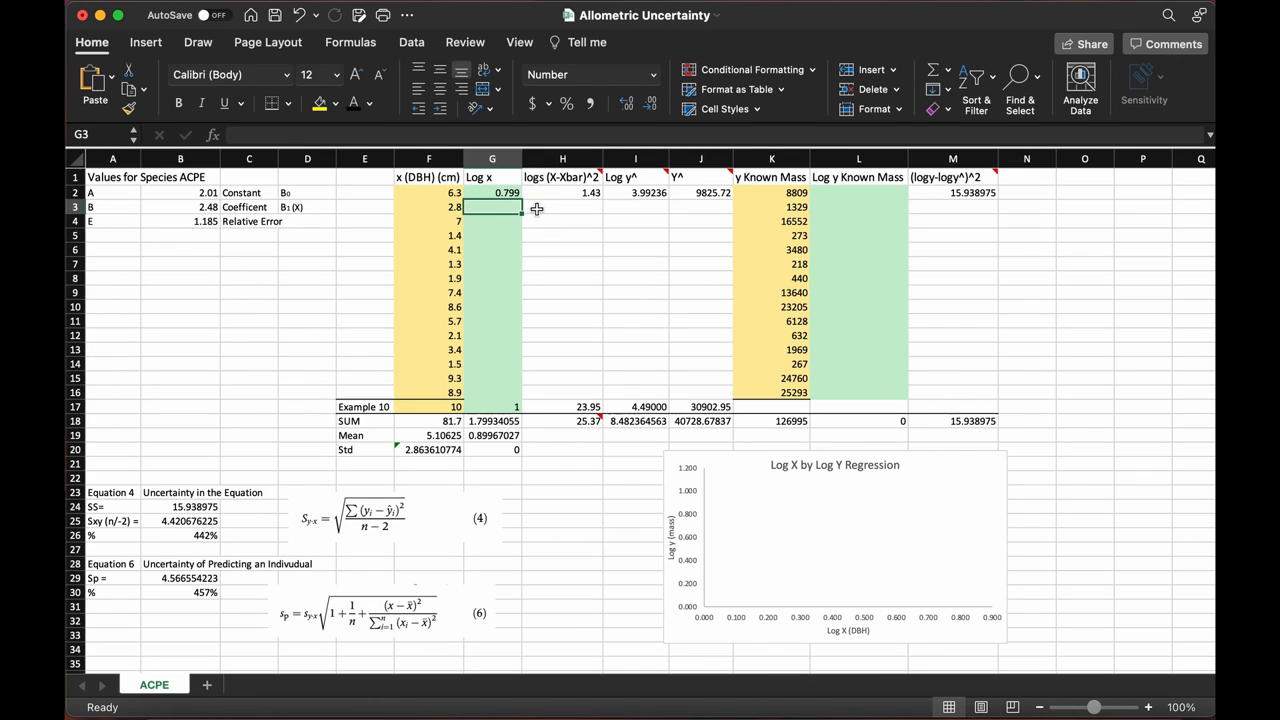
{"action": "left_click", "coordinate": [492, 192]}
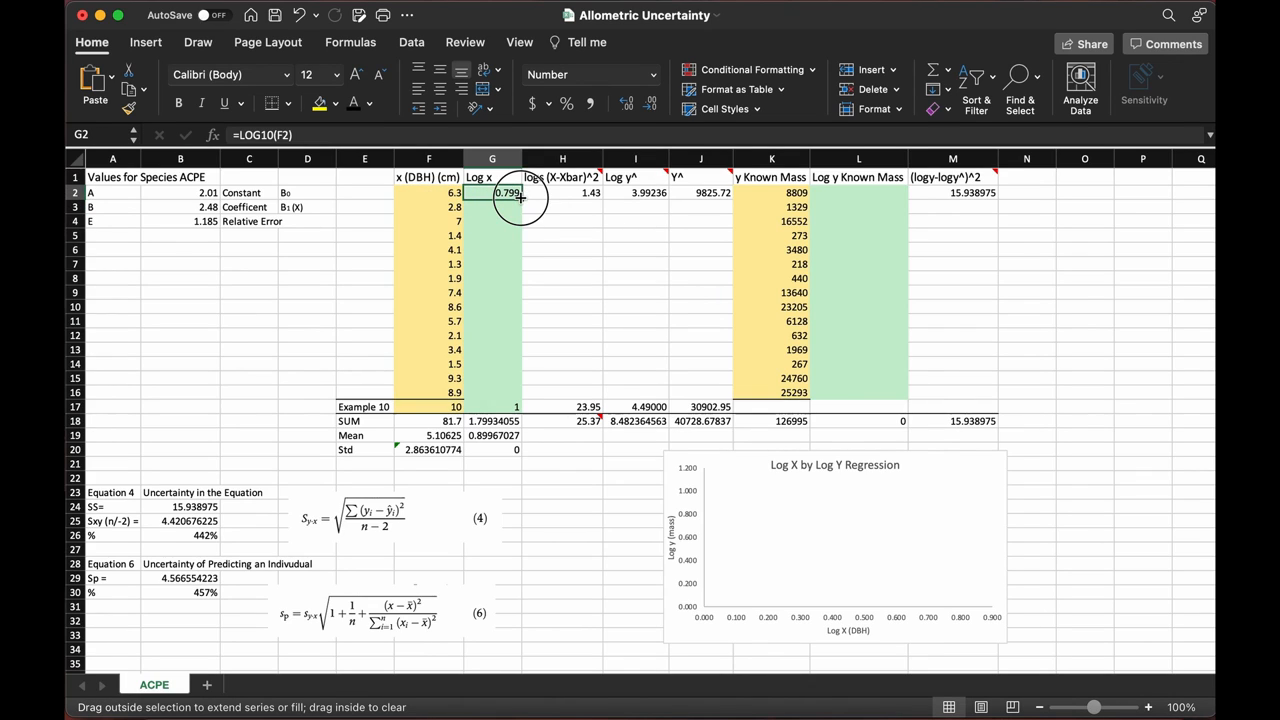
{"action": "left_click_drag", "start_coordinate": [492, 192], "coordinate": [505, 405]}
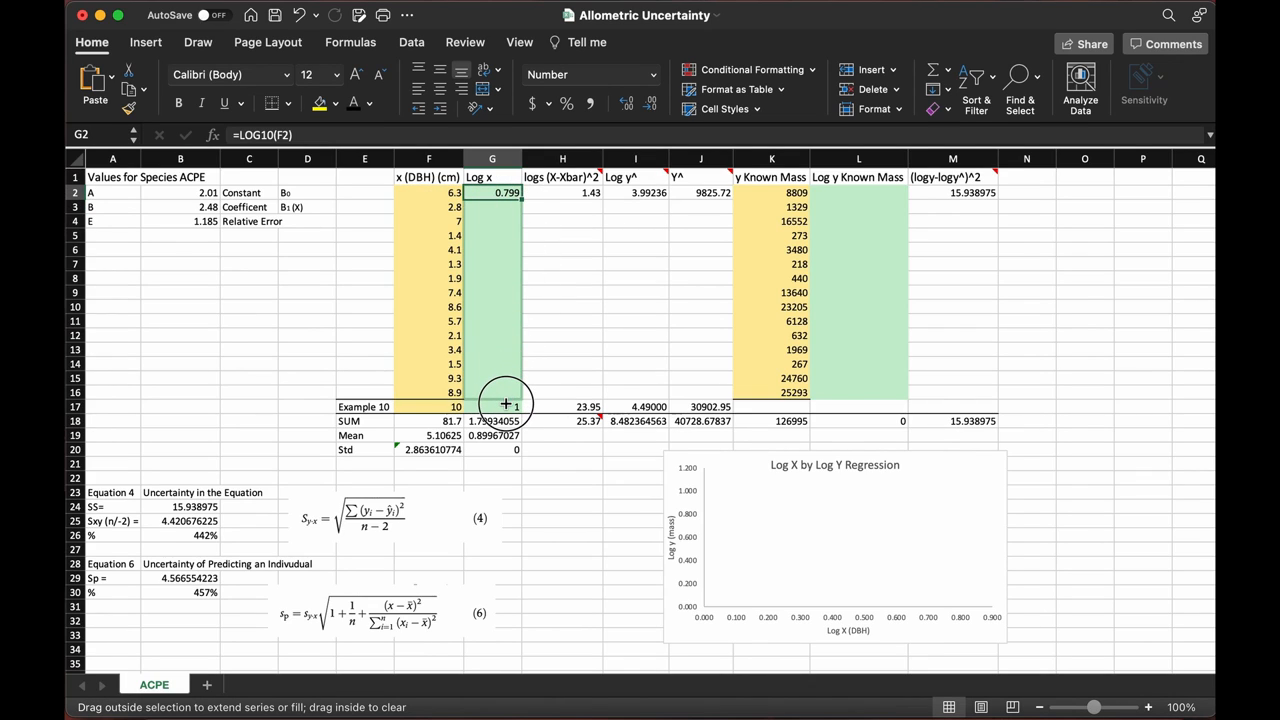
{"action": "left_click_drag", "start_coordinate": [492, 192], "coordinate": [517, 406]}
{"action": "type", "text": "="}
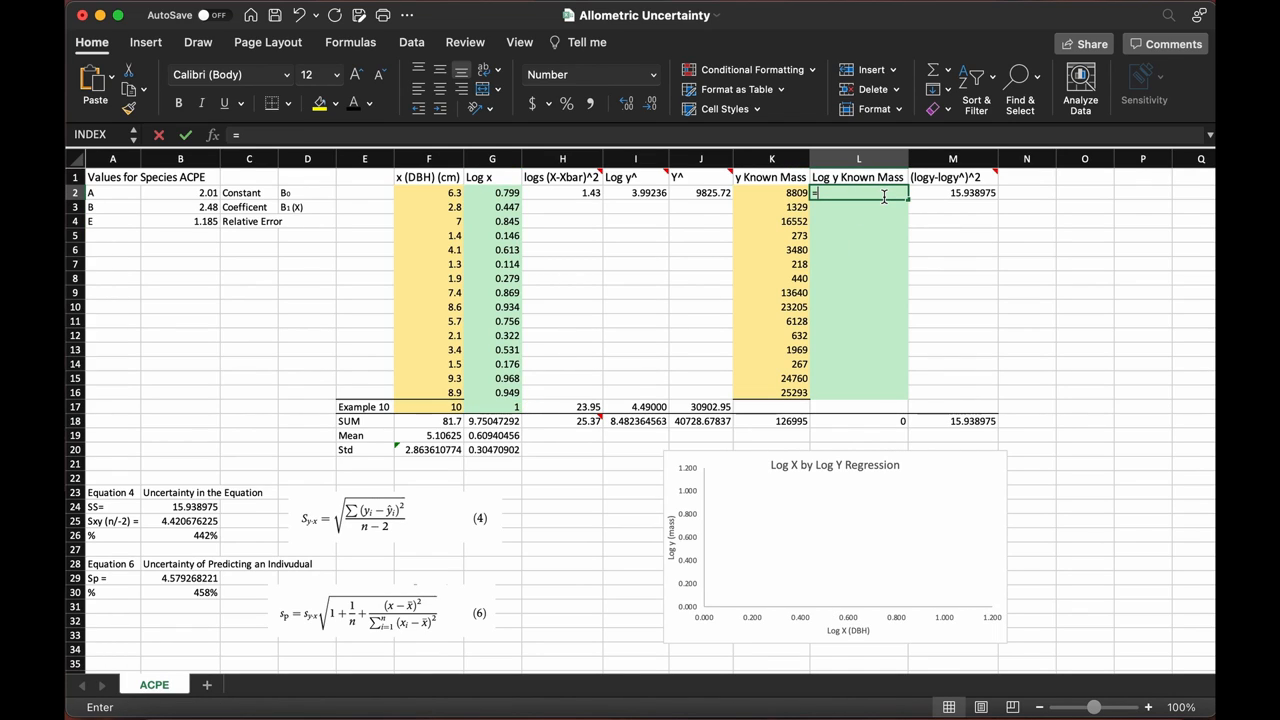
Step: Enter =LOG10(K2) in the Log y Known Mass column to log-transform masses
{"action": "type", "text": "lo"}
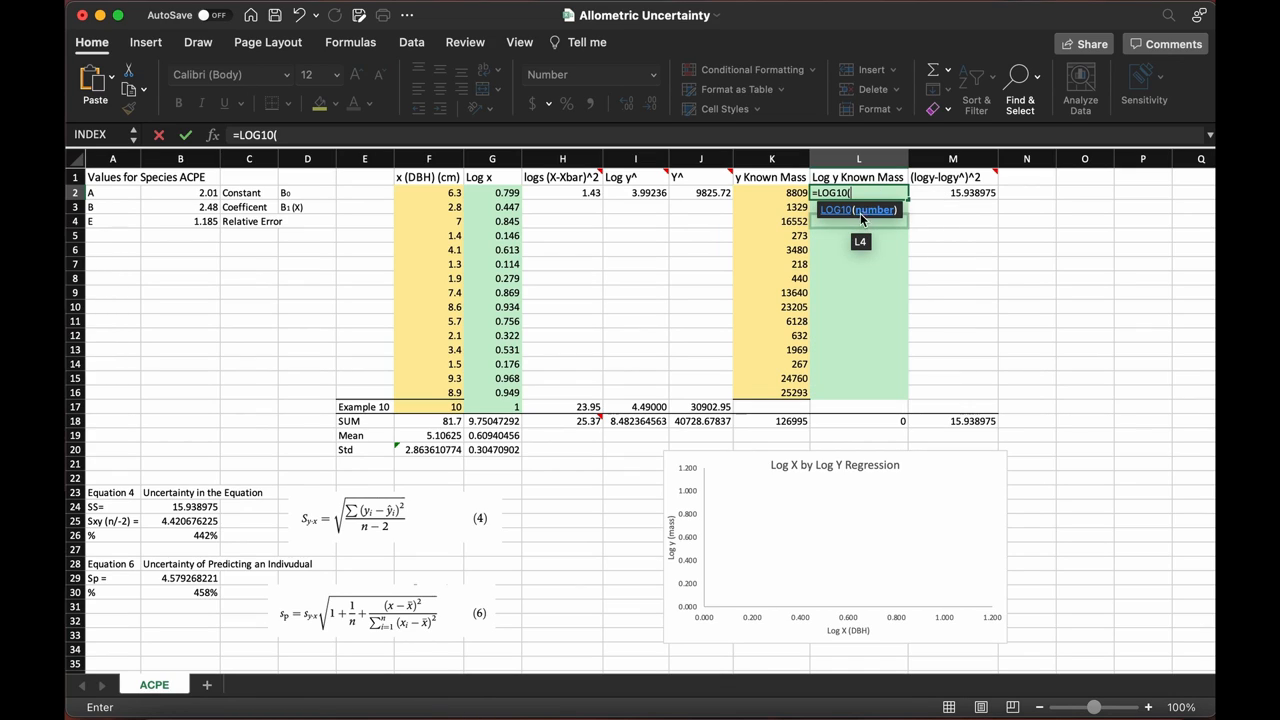
{"action": "left_click", "coordinate": [771, 192]}
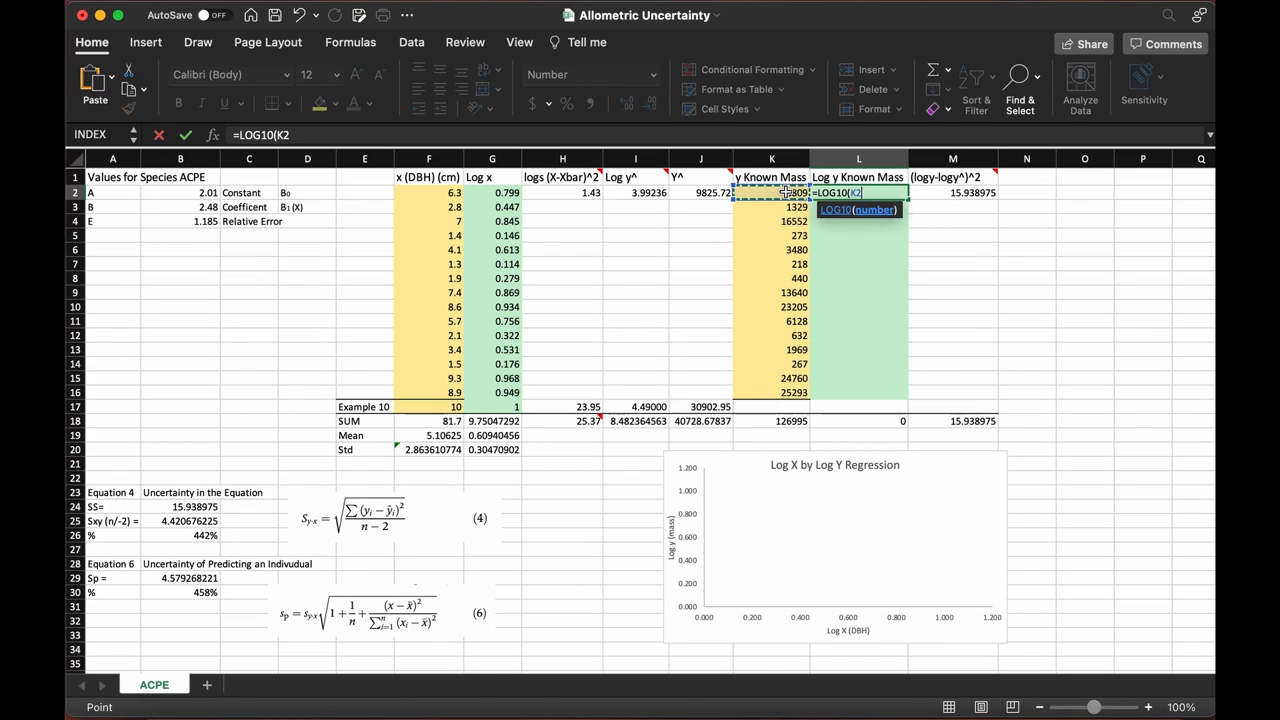
{"action": "key", "text": "Enter"}
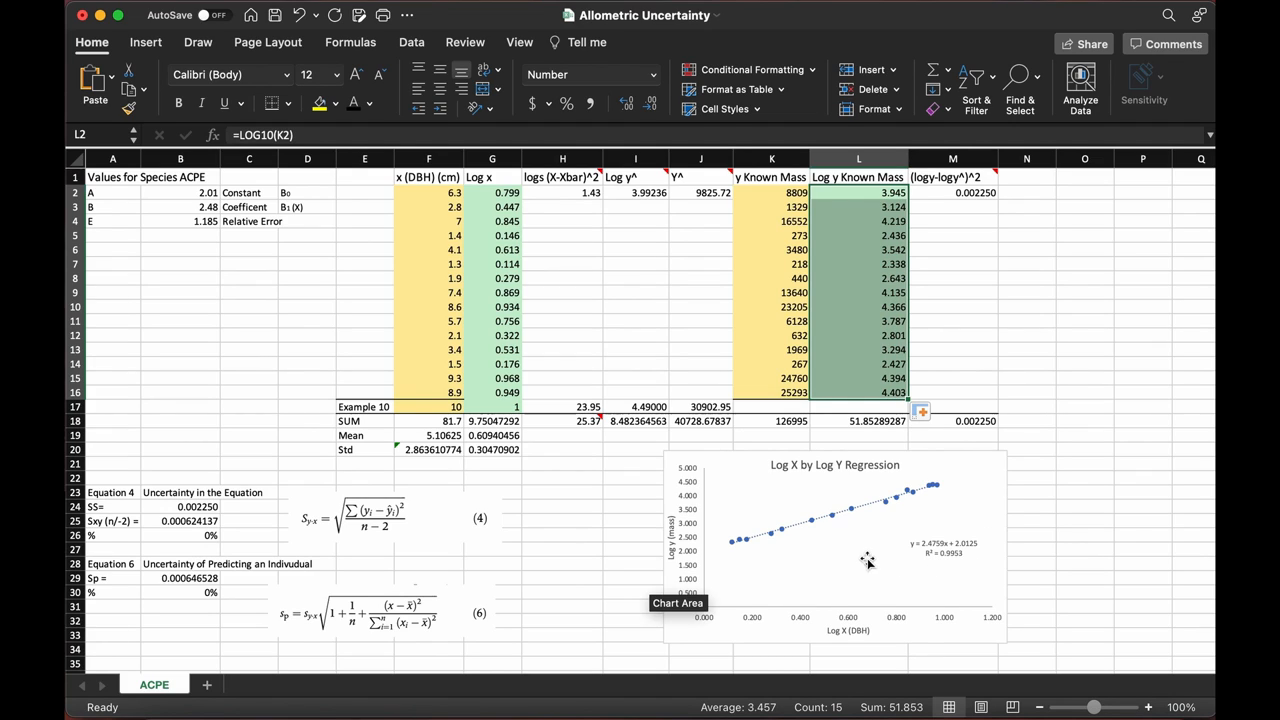
{"action": "left_click", "coordinate": [868, 560]}
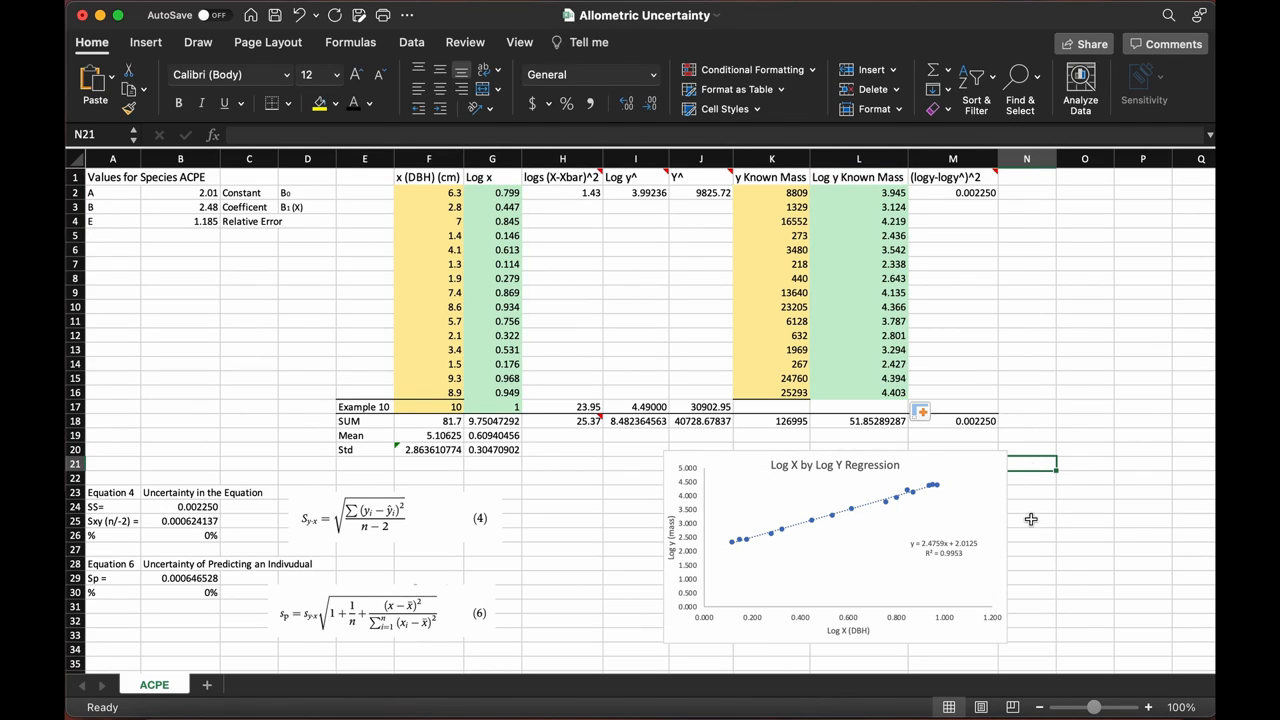
{"action": "mouse_move", "coordinate": [958, 560]}
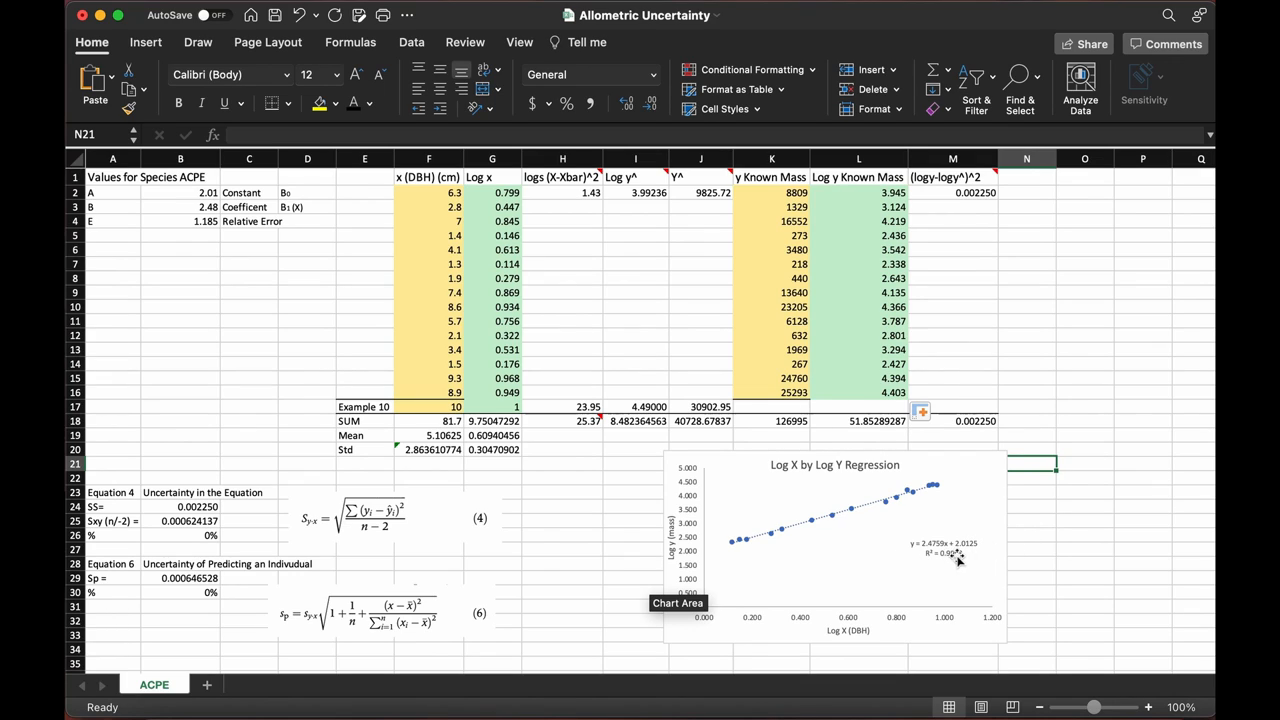
{"action": "mouse_move", "coordinate": [1064, 558]}
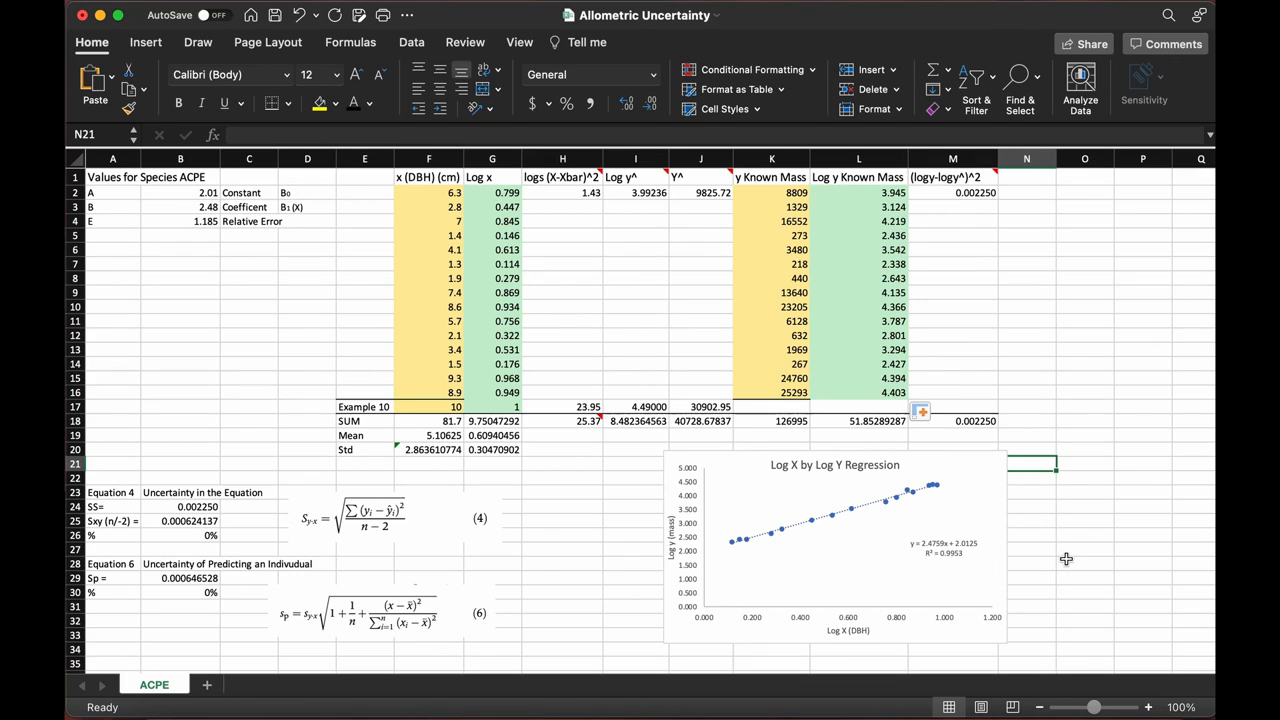
{"action": "mouse_move", "coordinate": [983, 550]}
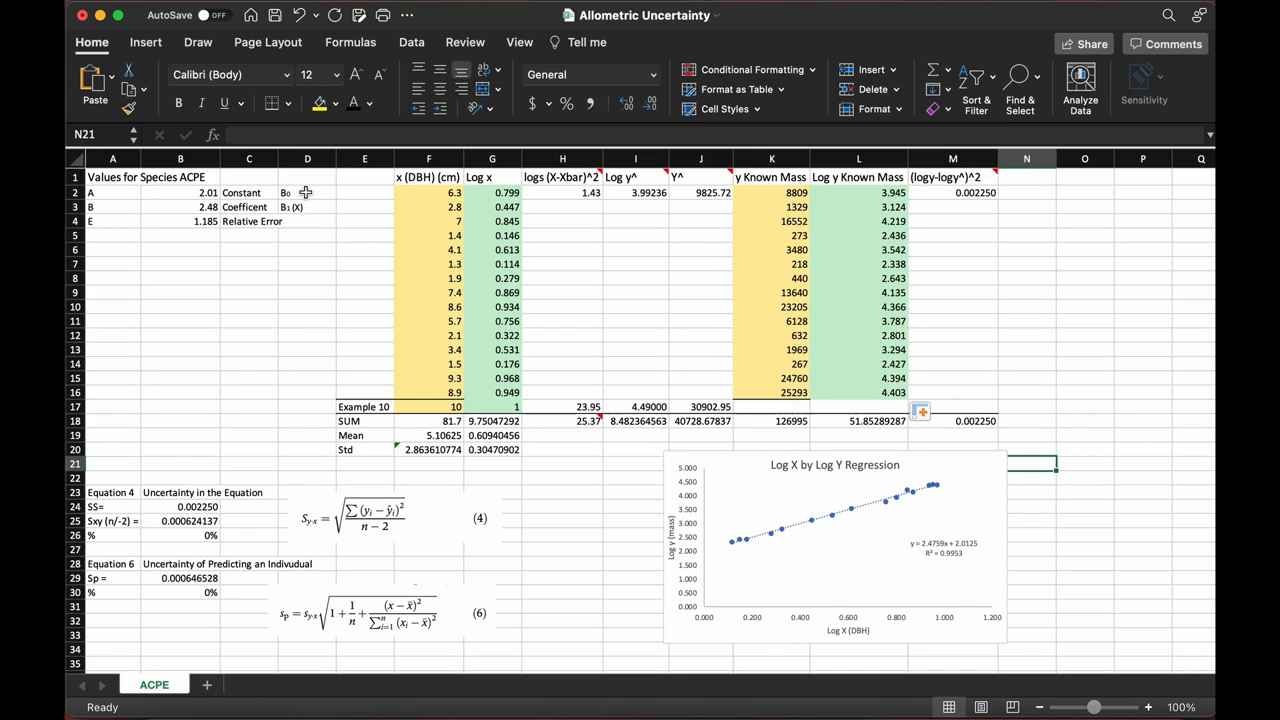
{"action": "double_click", "coordinate": [635, 192]}
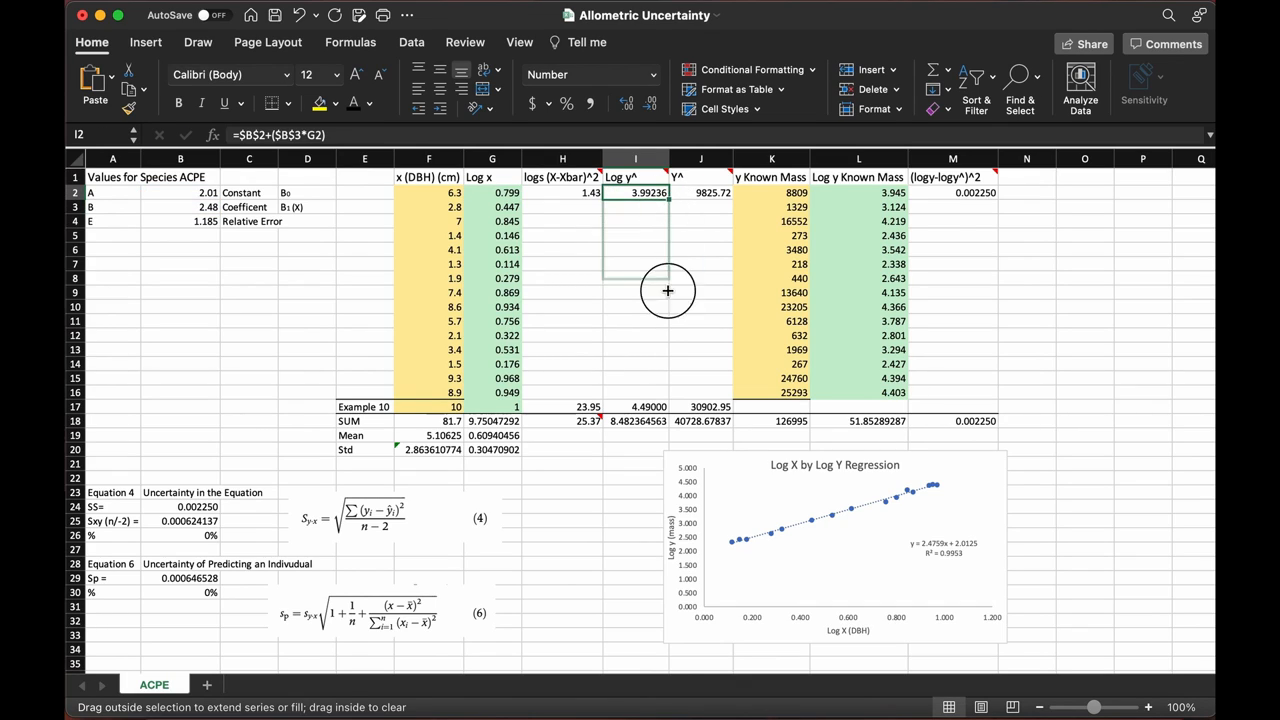
Step: Fill the predicted Log y^ formula down to row 16 and enter =10^I2 for Y^
{"action": "left_click_drag", "start_coordinate": [635, 192], "coordinate": [635, 392]}
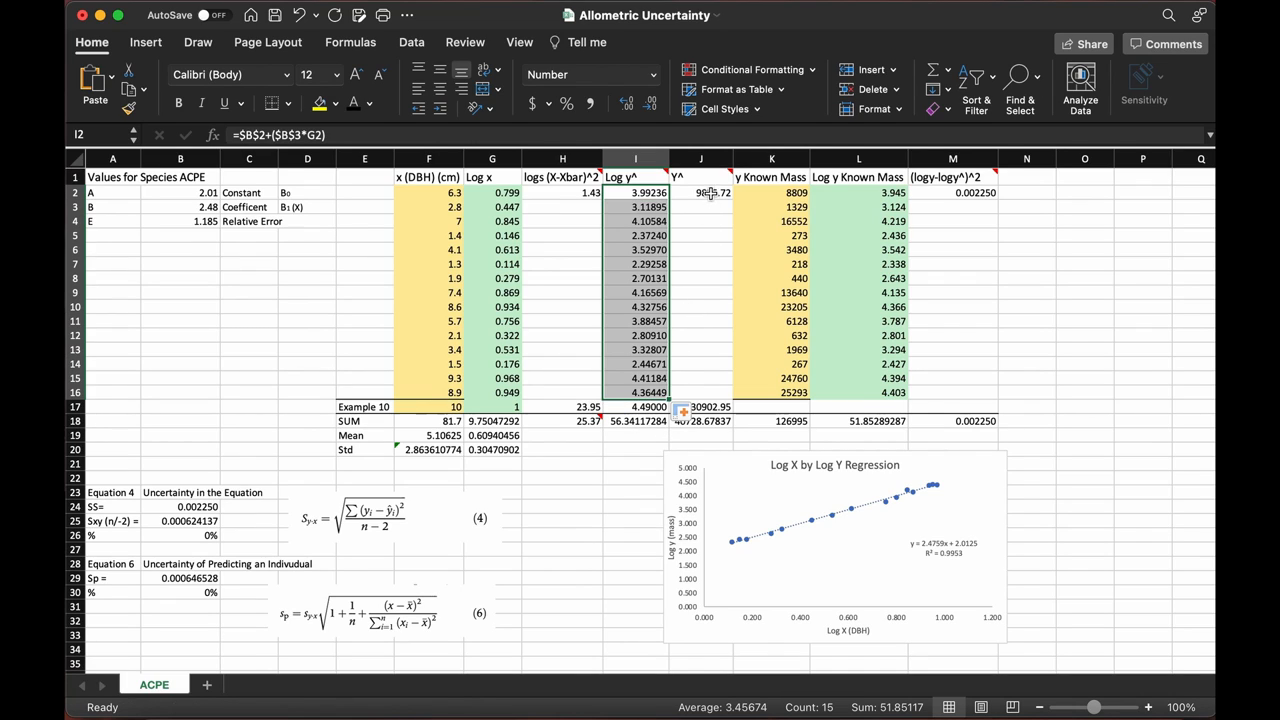
{"action": "type", "text": "=10^I2"}
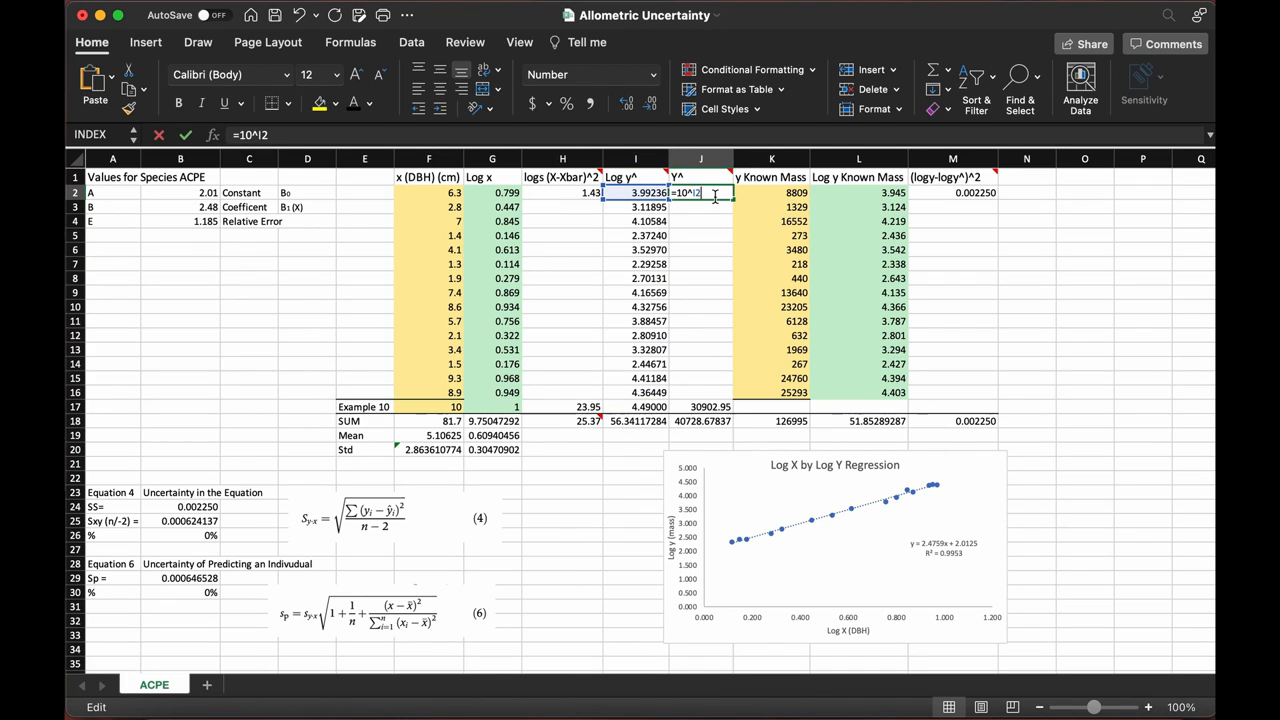
{"action": "key", "text": "Enter"}
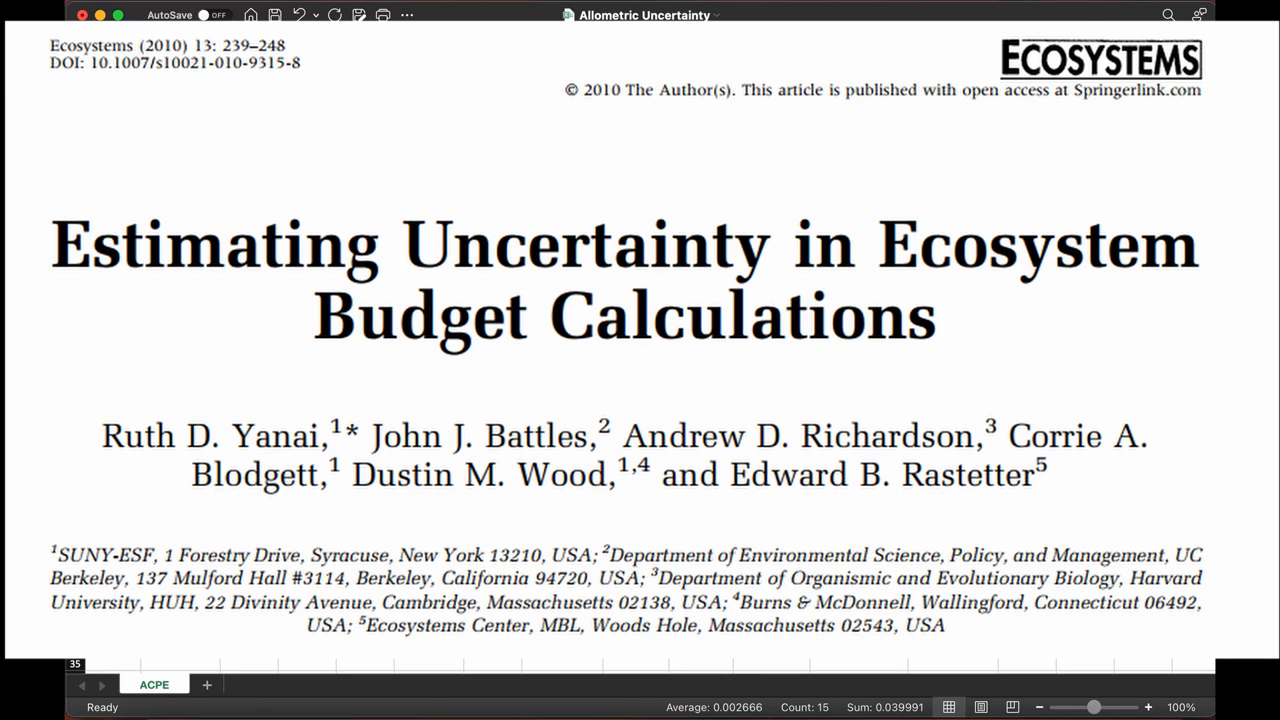
Step: Select the squared deviation formula in H2 to copy down the column
{"action": "left_click", "coordinate": [153, 685]}
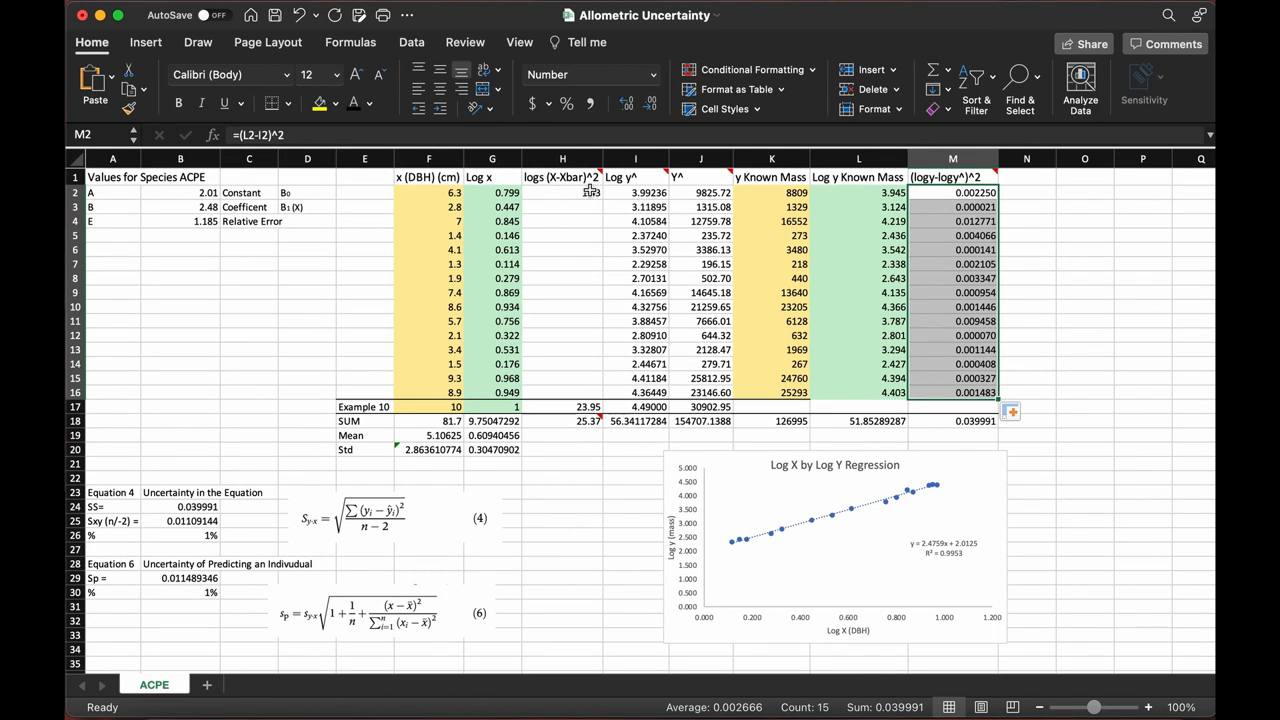
{"action": "left_click", "coordinate": [562, 192]}
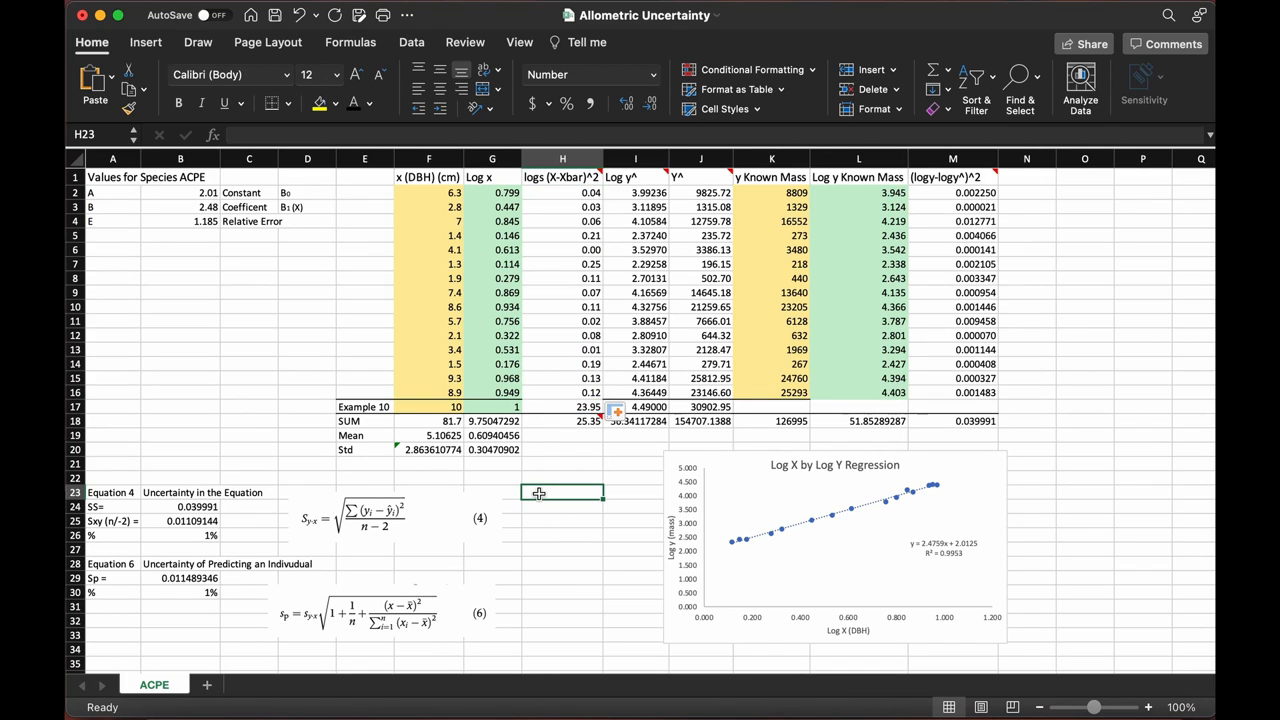
{"action": "left_click", "coordinate": [180, 507]}
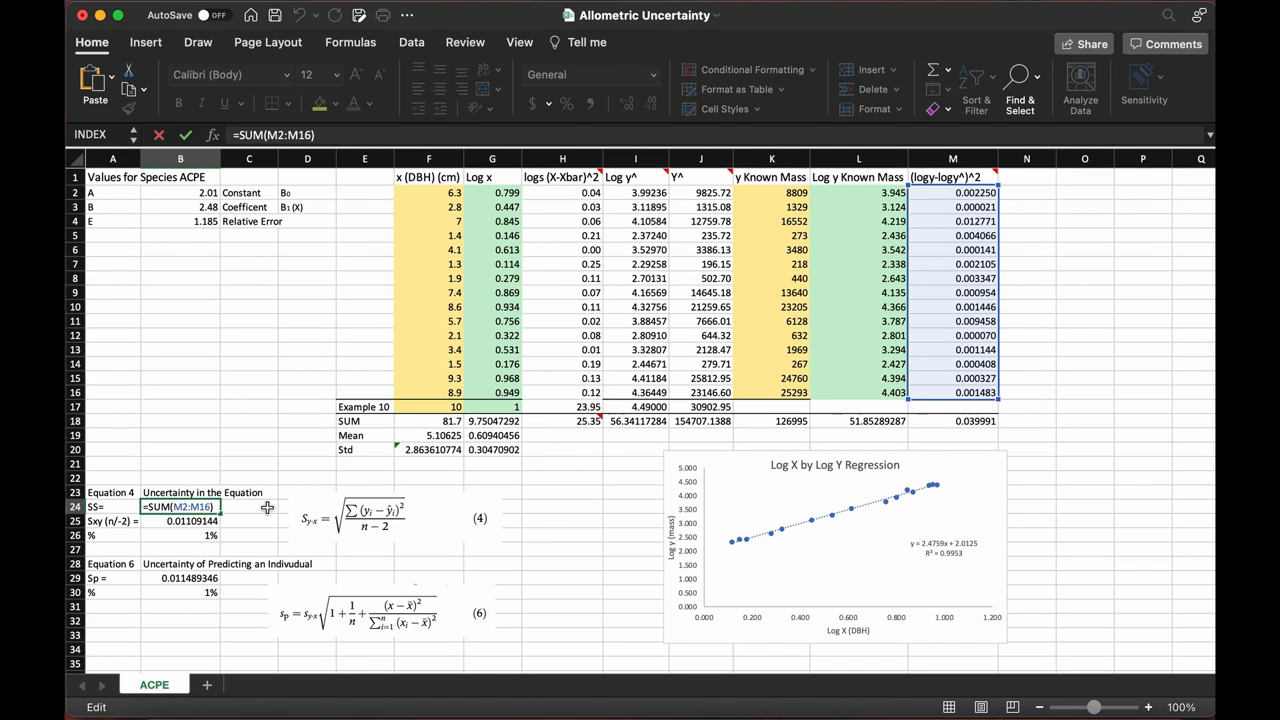
{"action": "mouse_move", "coordinate": [238, 507]}
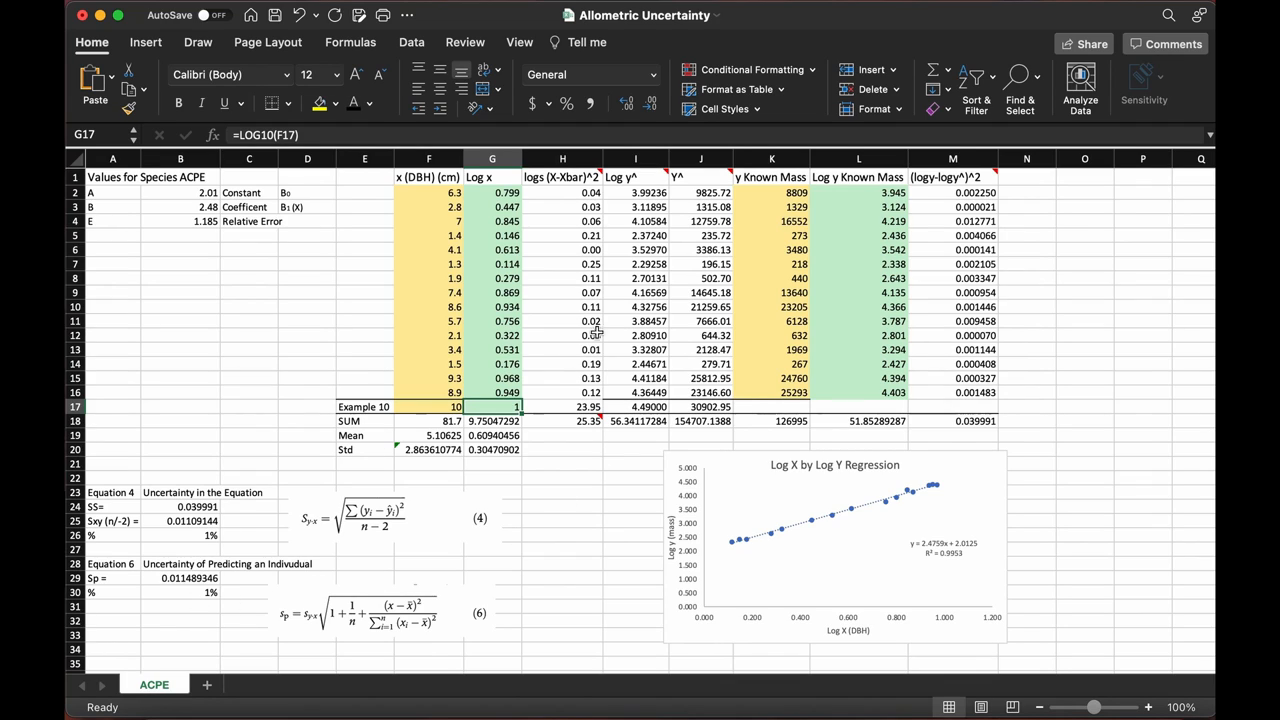
{"action": "mouse_move", "coordinate": [400, 628]}
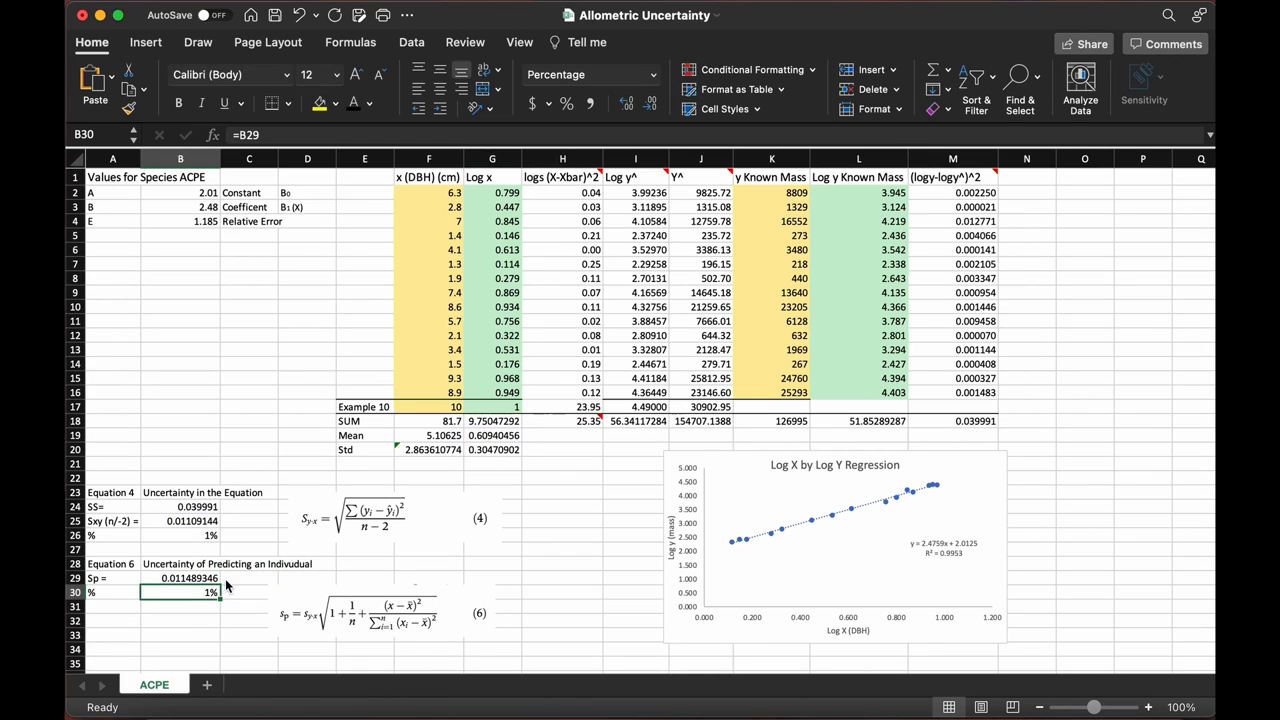
{"action": "left_click", "coordinate": [557, 617]}
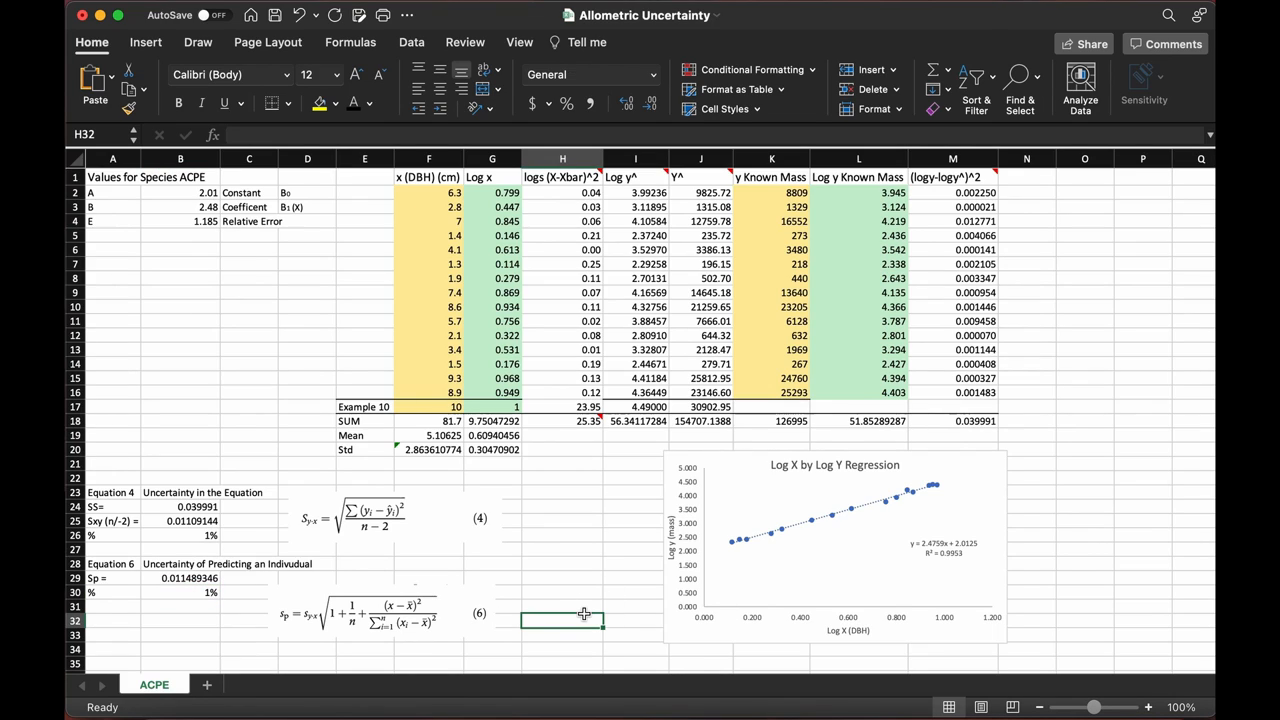